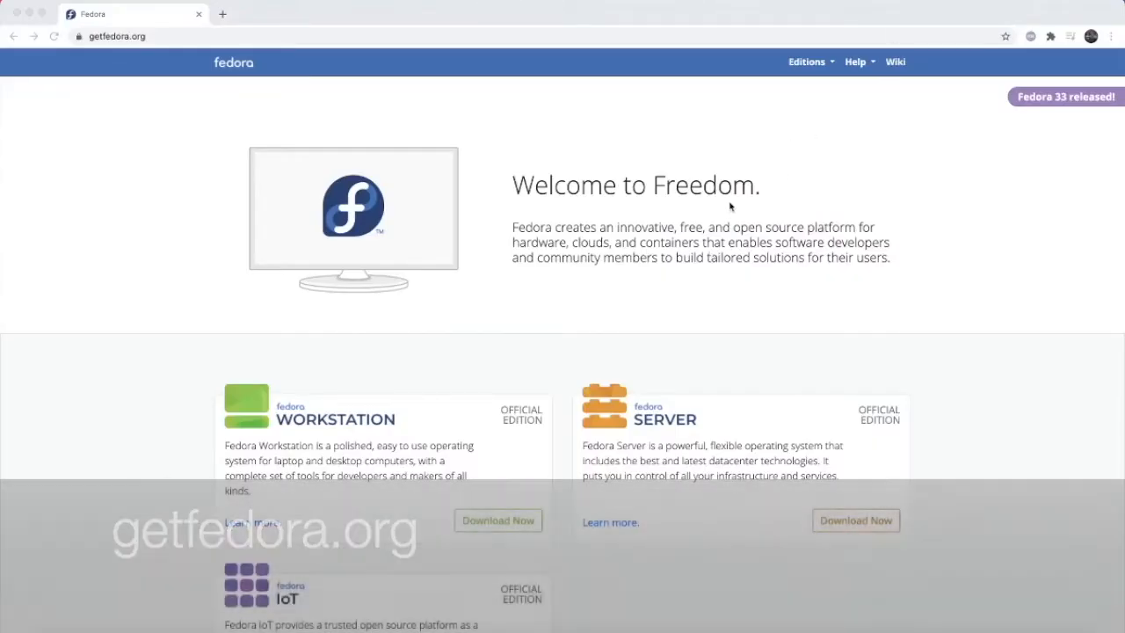
Open the Fedora Server download page and download the Fedora 33 standard x86_64 ISO.
scroll(down, 3)
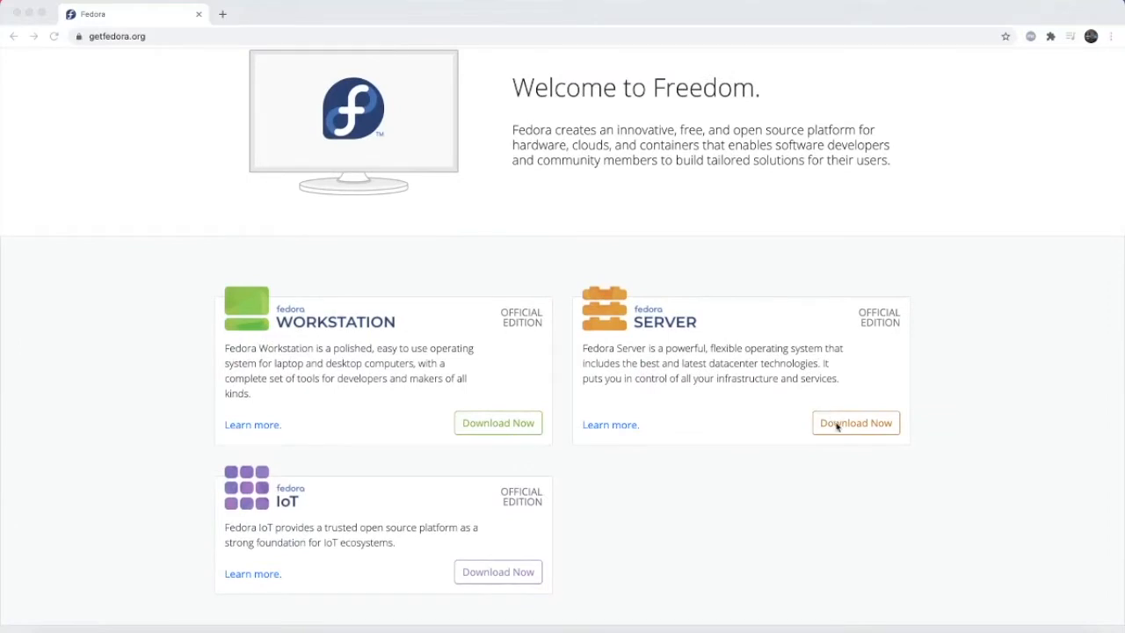
click(854, 423)
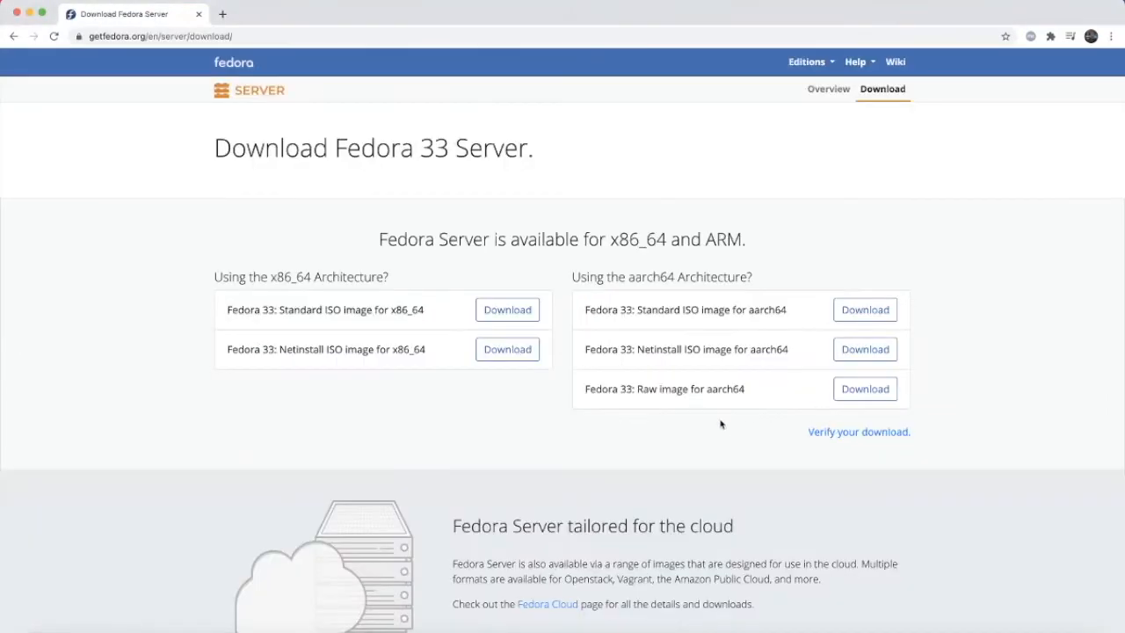
scroll(down, 3)
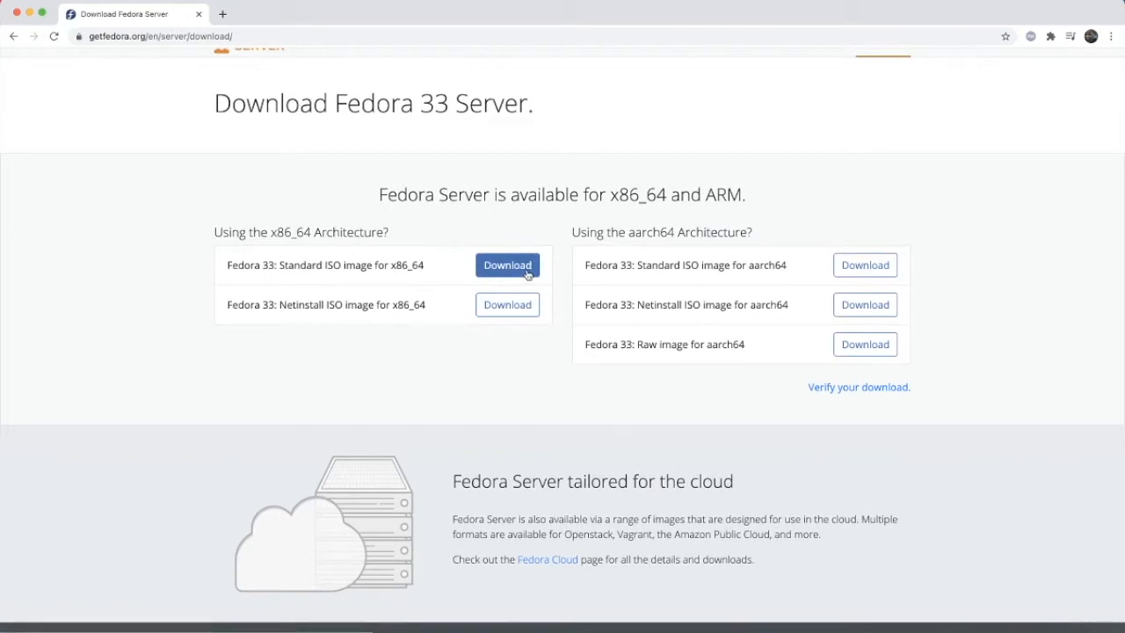
click(507, 265)
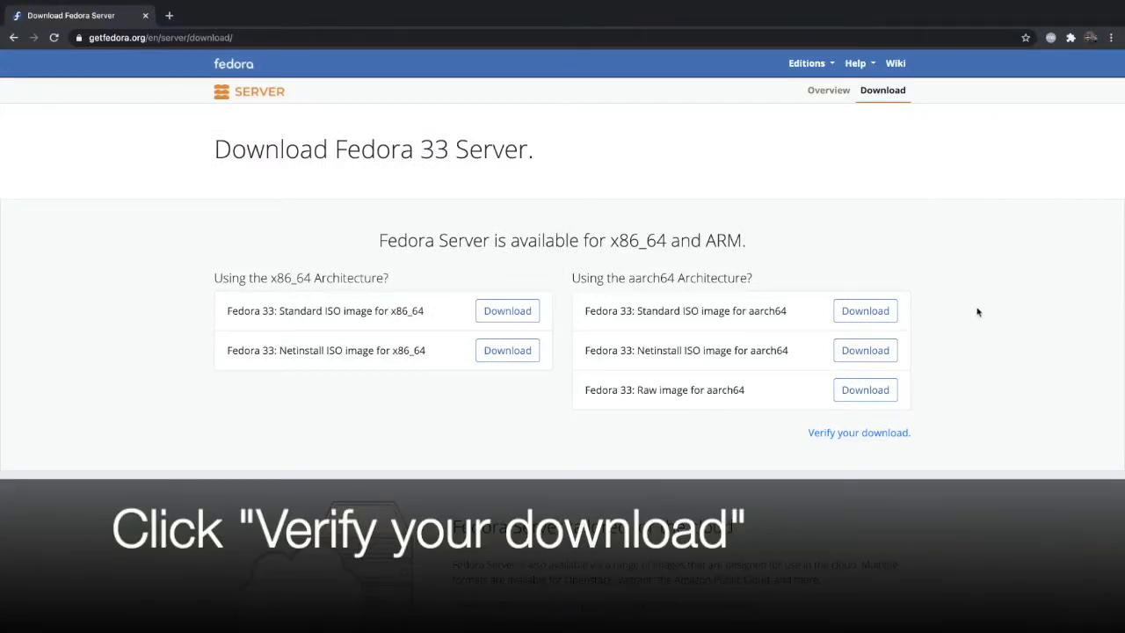
mouse_move(859, 432)
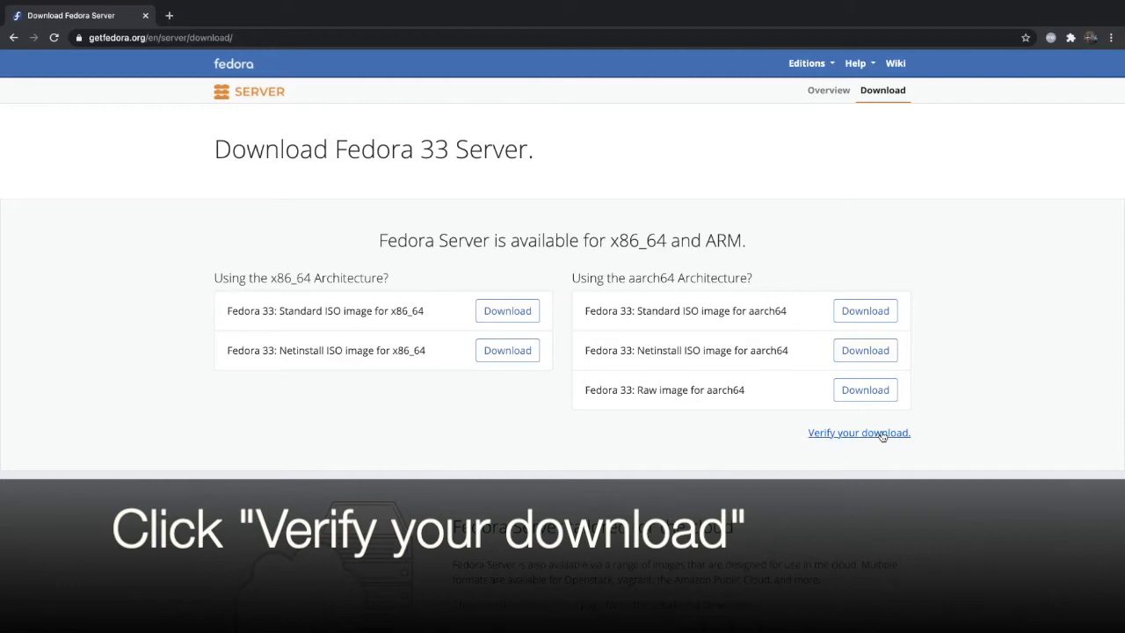
Open the download verification instructions, then the Fedora 33 Server x86_64 CHECKSUM file.
click(859, 431)
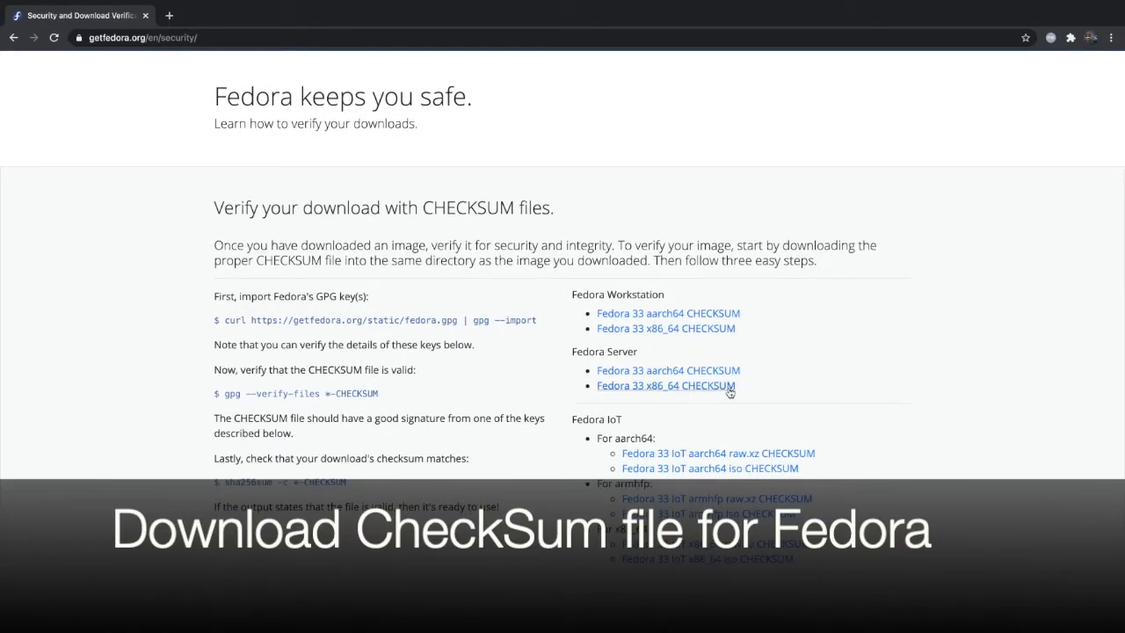
click(664, 385)
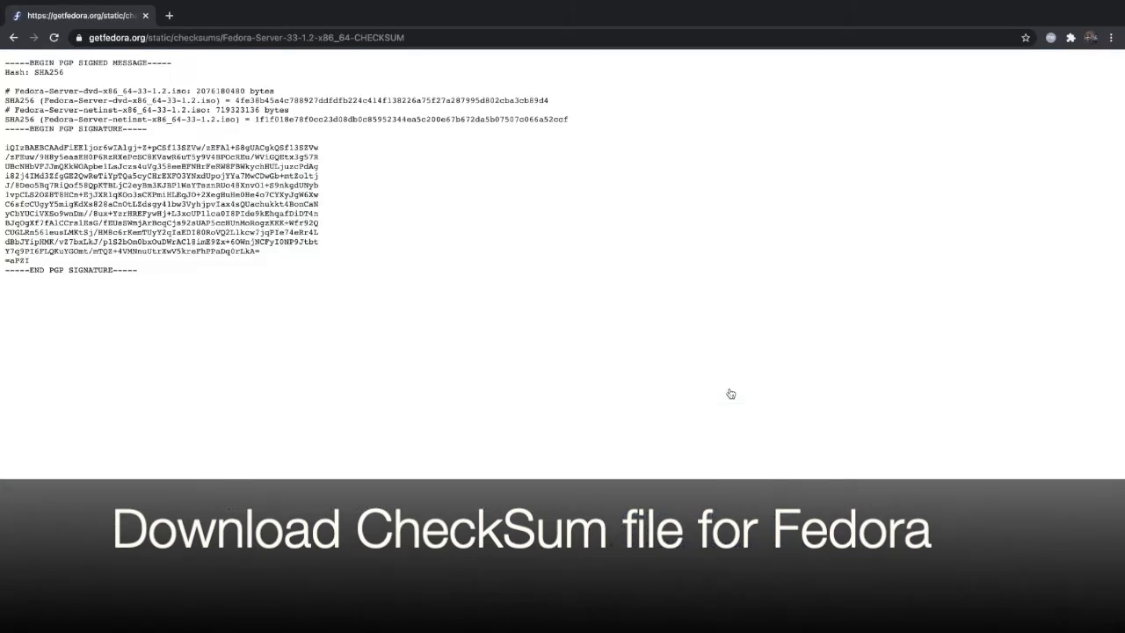
mouse_move(454, 328)
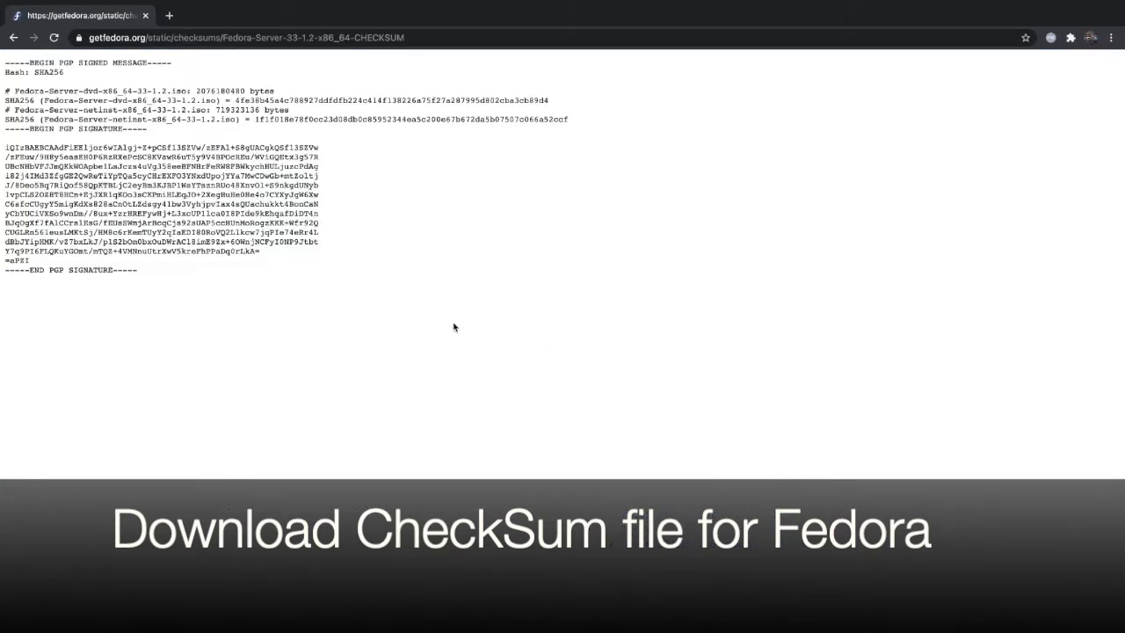
click(246, 37)
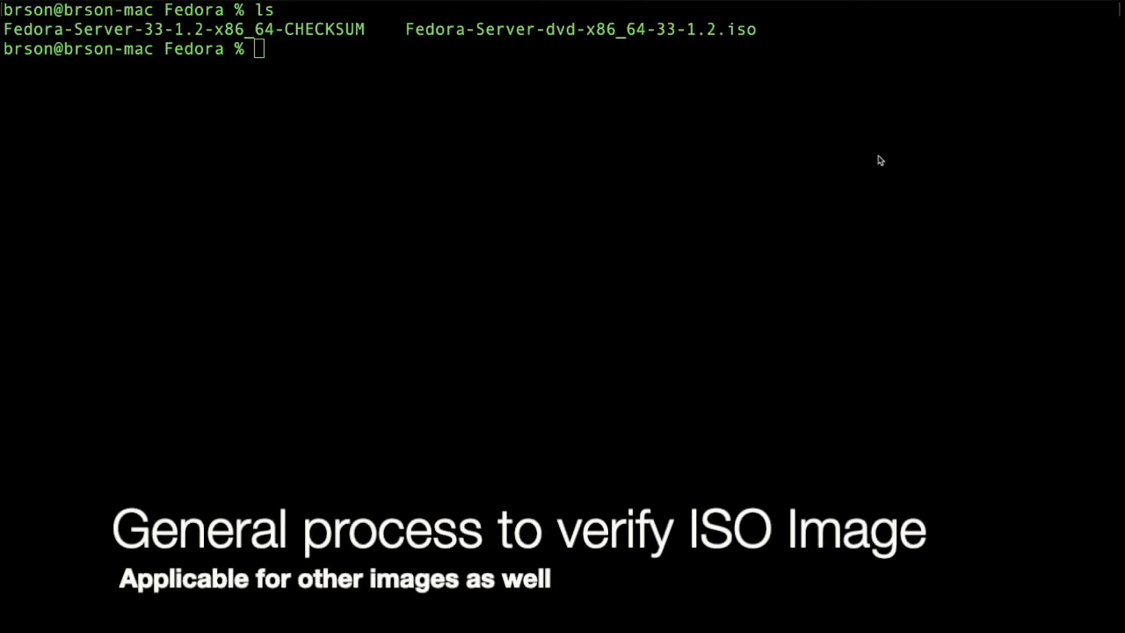
Run 'shasum -a 256' on Fedora-Server-dvd-x86_64-33-1.2.iso to get its hash.
text(cat Fedora-Server-3)
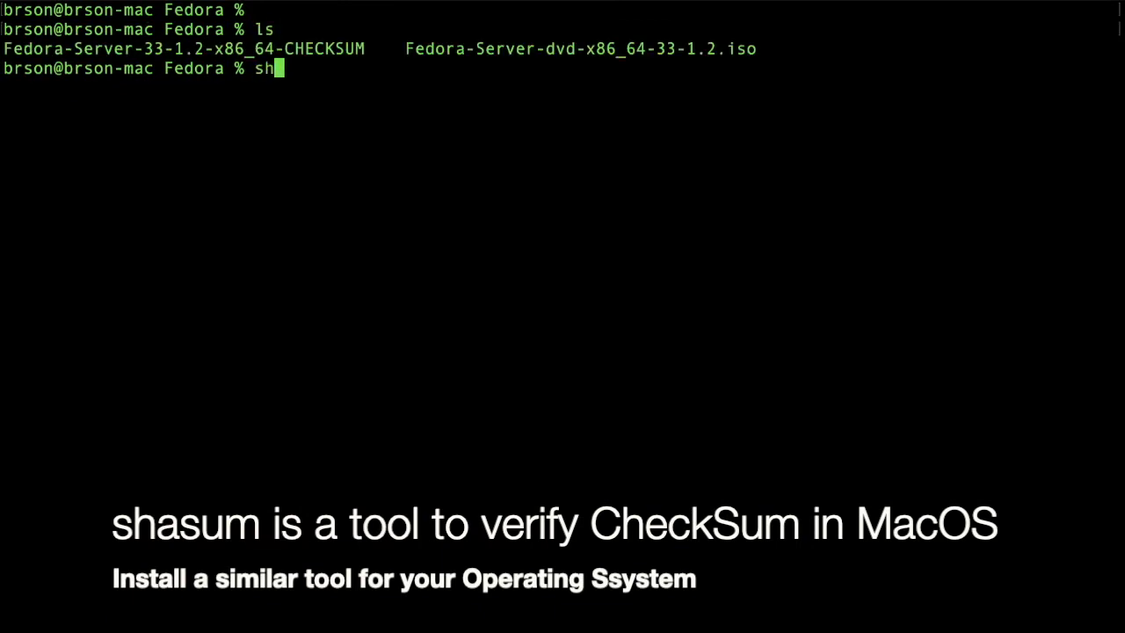
text(asum -a)
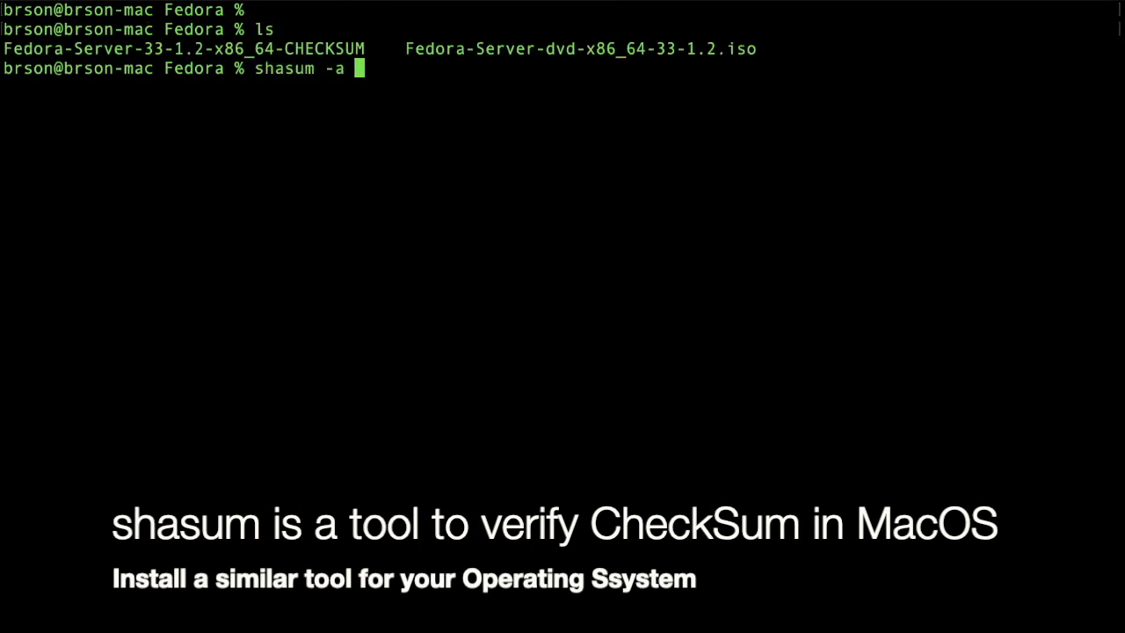
text(256)
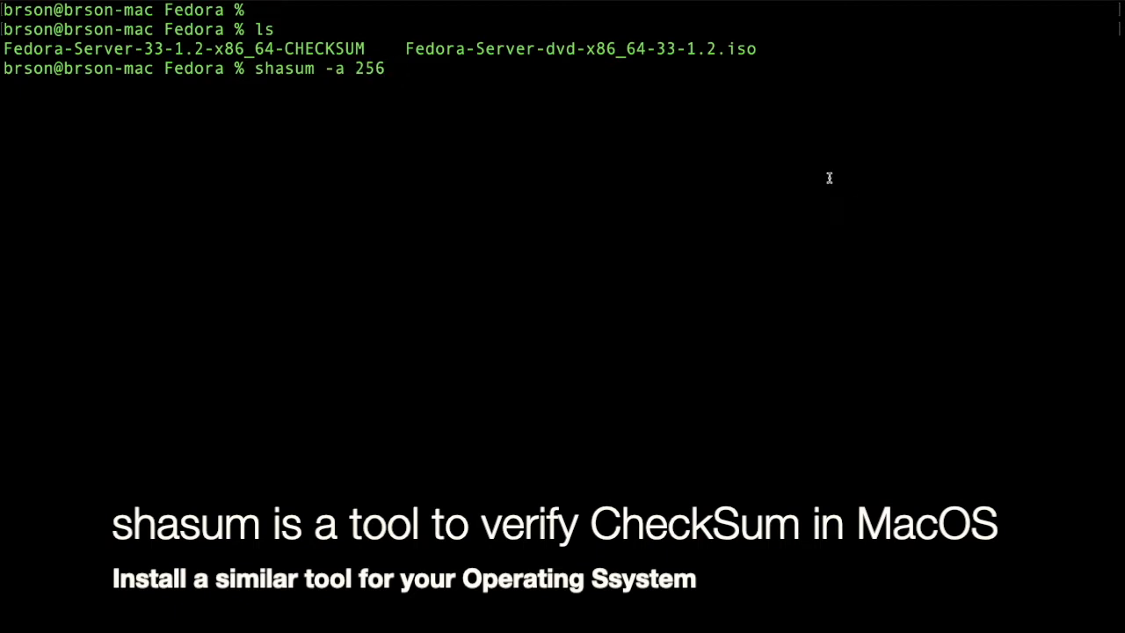
text(Fe)
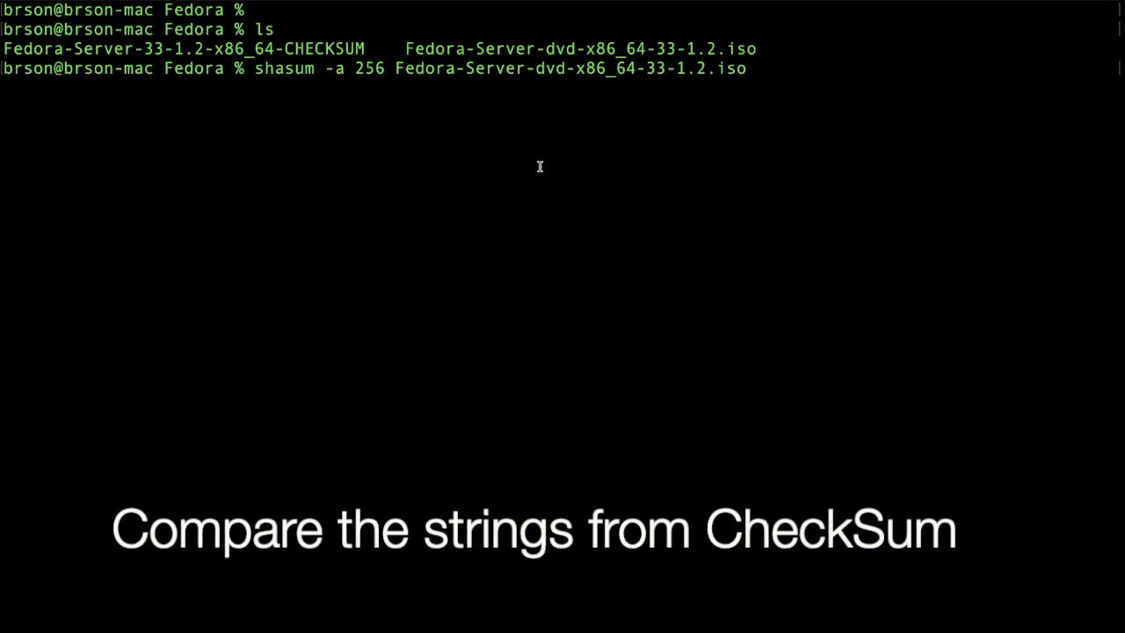
key(Return)
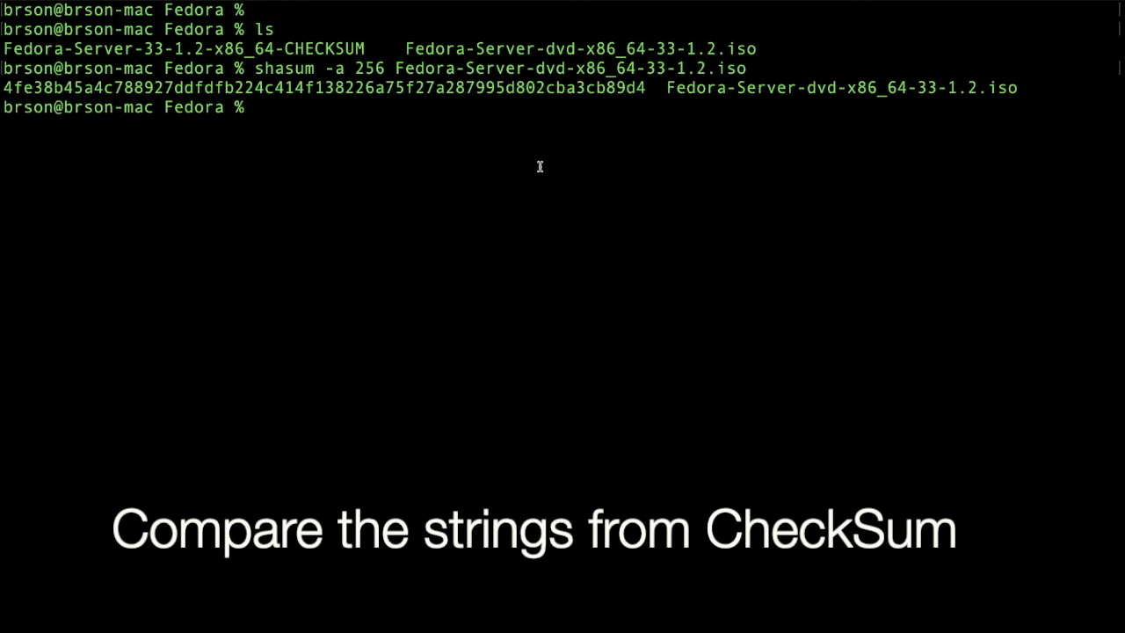
Display Fedora-Server-33-1.2-x86_64-CHECKSUM with cat and compare its SHA256 line.
text(cat F)
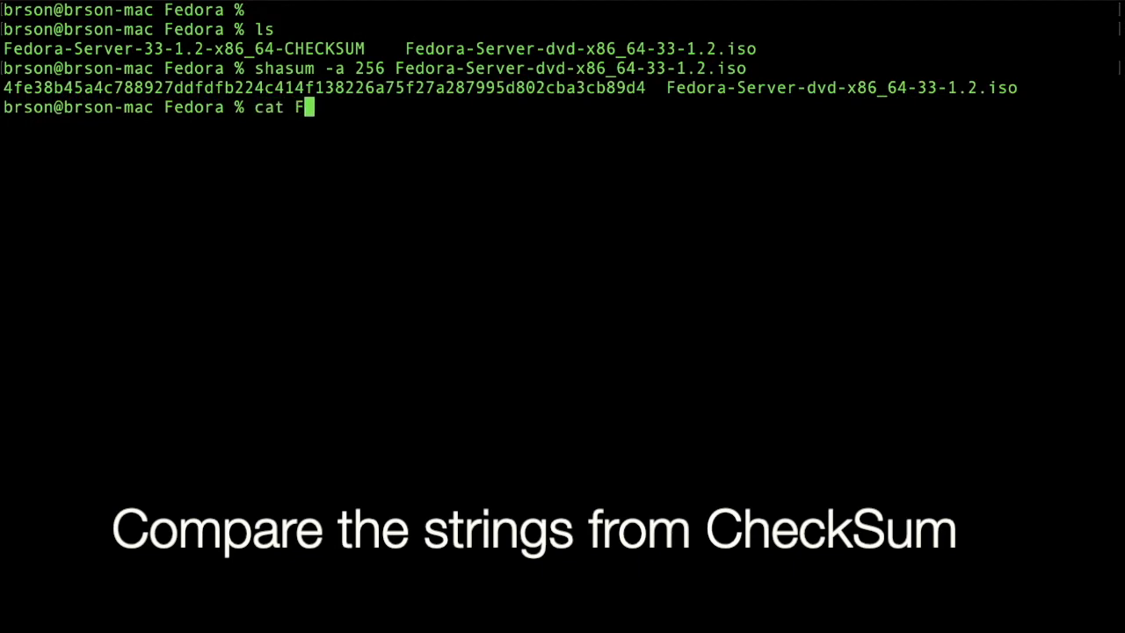
text(edora-Server-3)
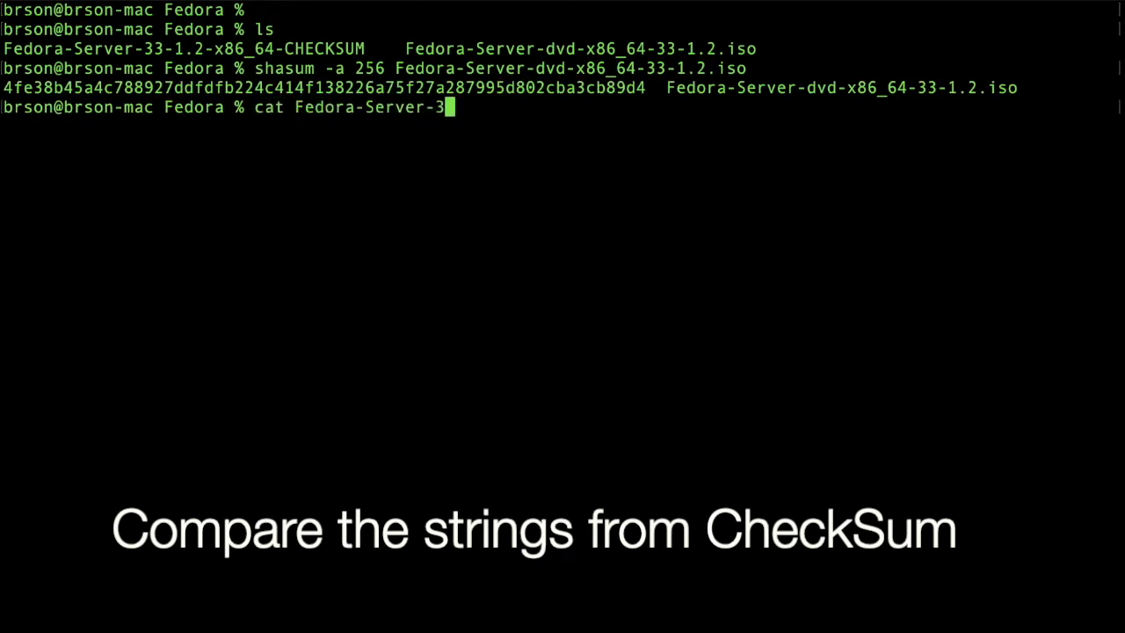
text(3-1.2-x86_64-CHECKSUM)
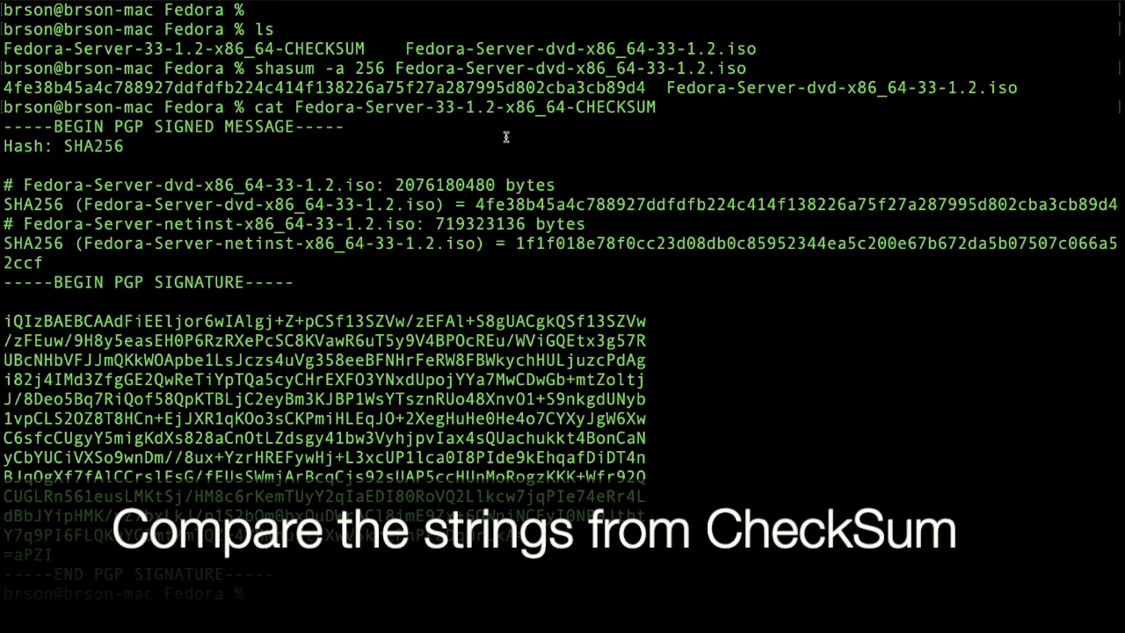
drag(4, 87, 644, 87)
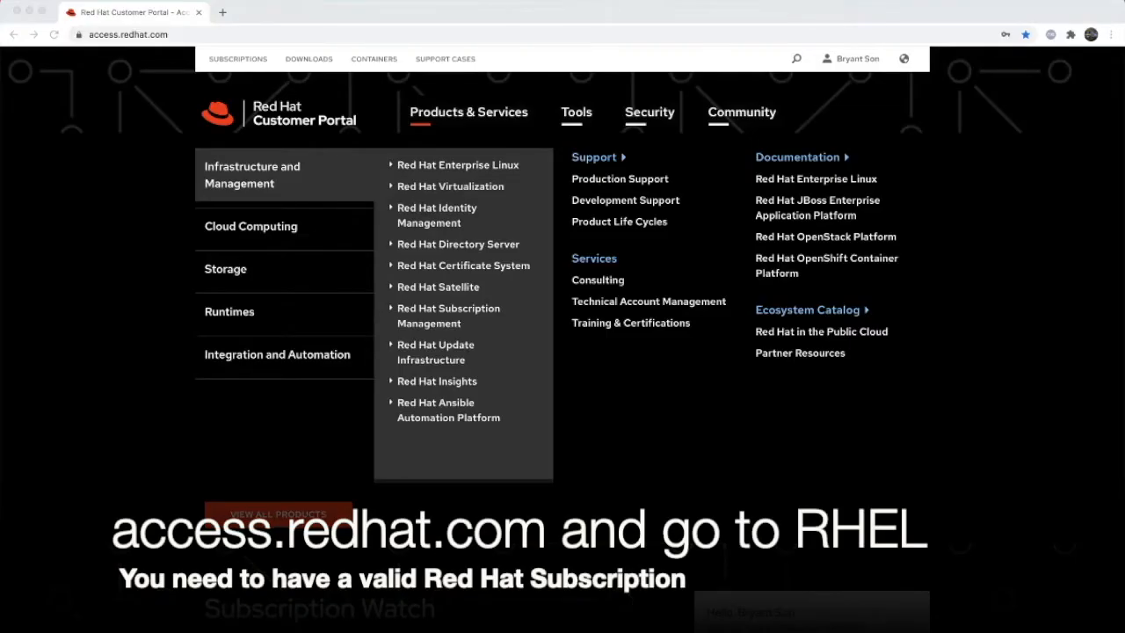
mouse_move(912, 261)
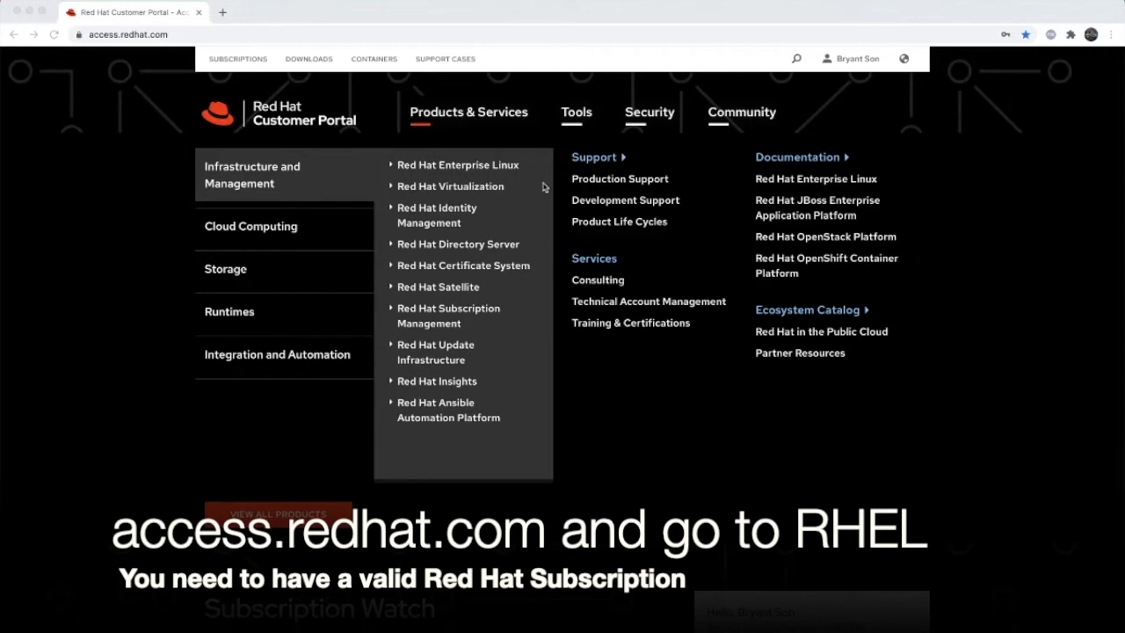
mouse_move(457, 165)
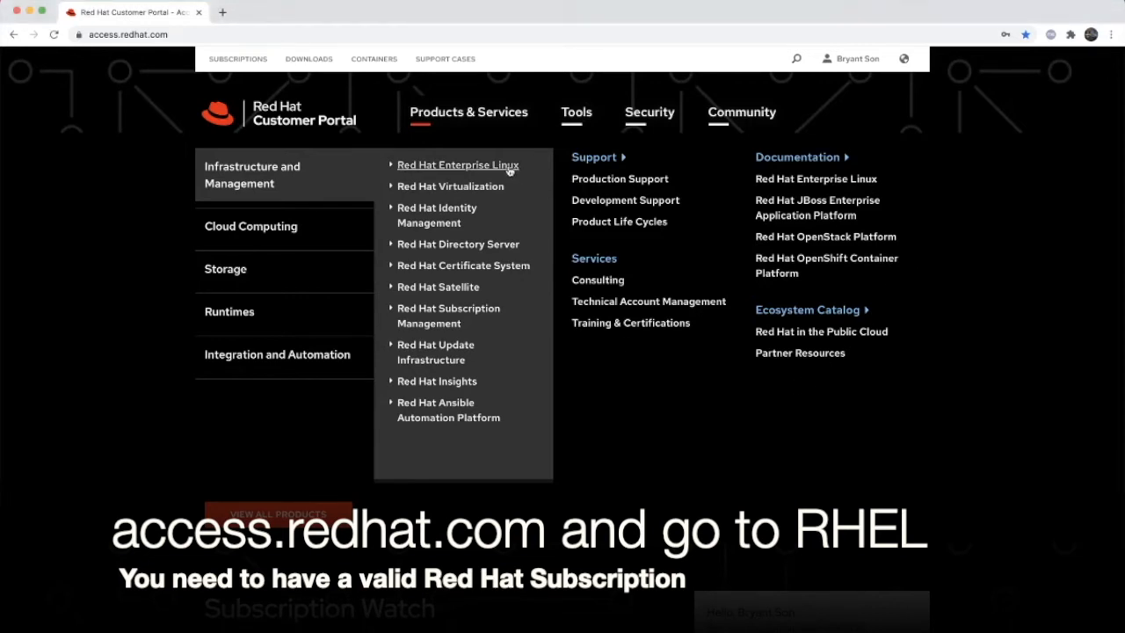
Open the Red Hat Enterprise Linux product page, then its latest RHEL 8.3 download page.
click(457, 164)
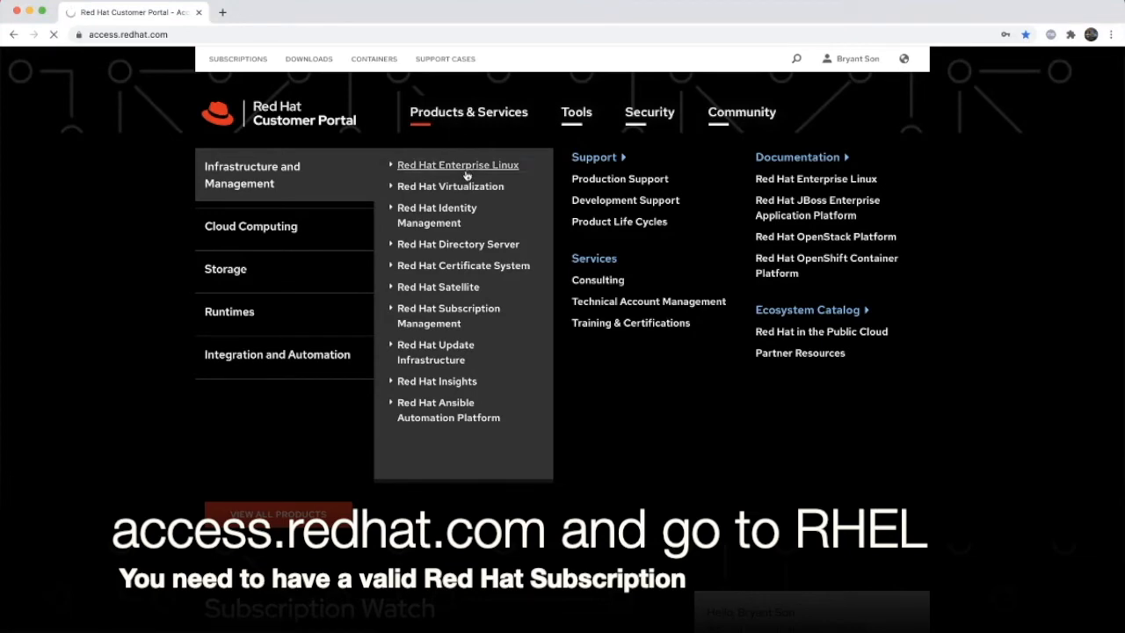
click(457, 164)
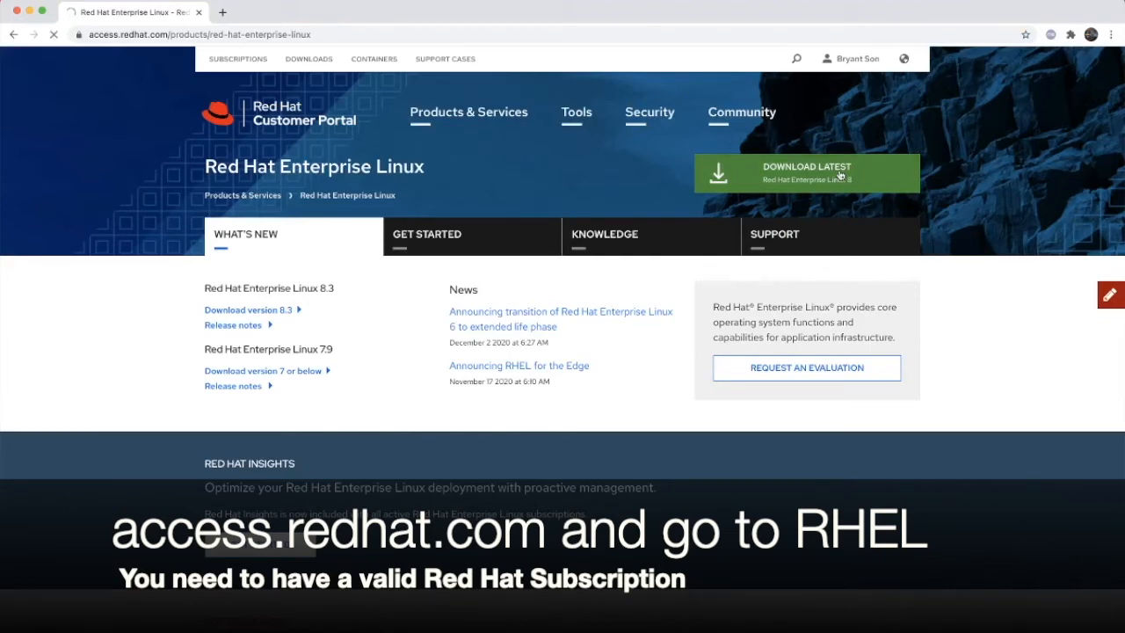
click(806, 173)
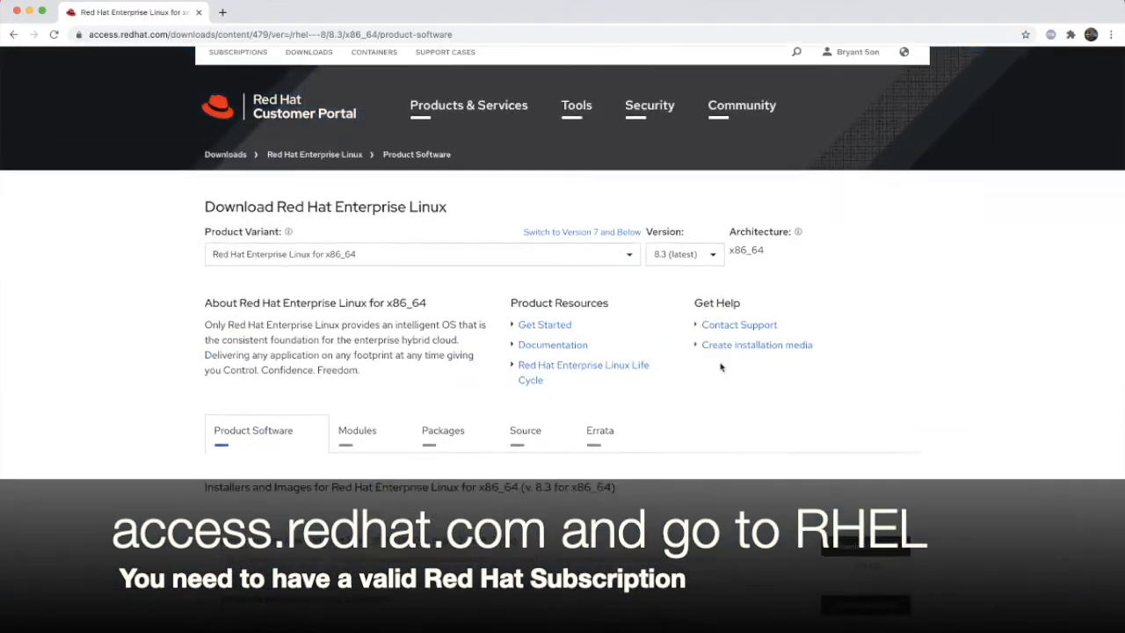
Scroll down to the RHEL 8.3 Installers and Images list with Boot ISO checksums.
scroll(down, 3)
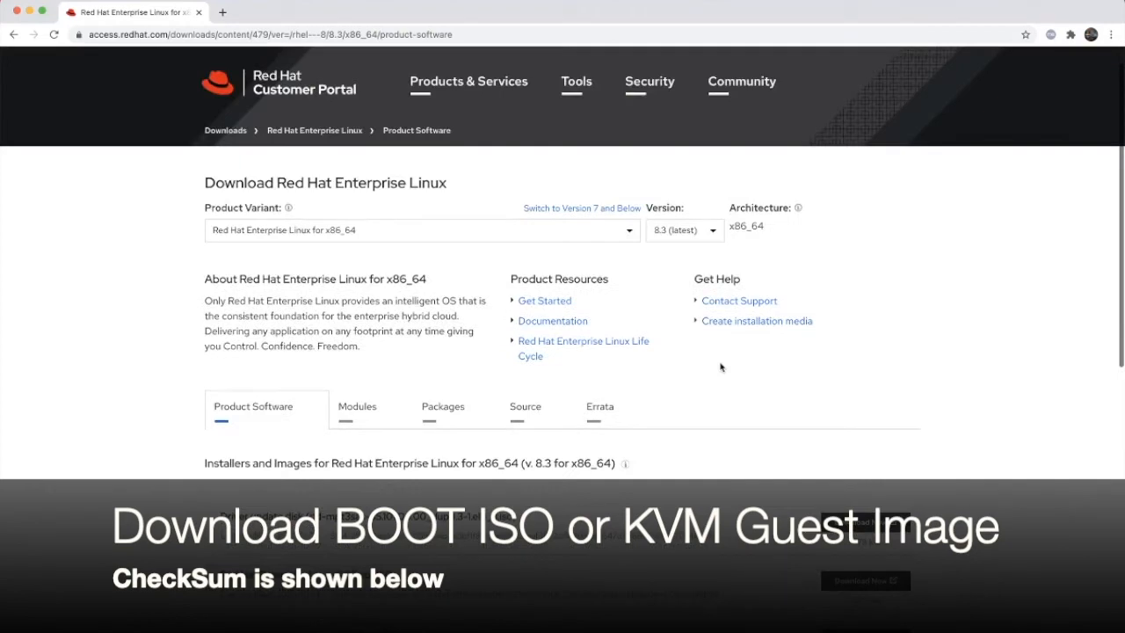
scroll(down, 3)
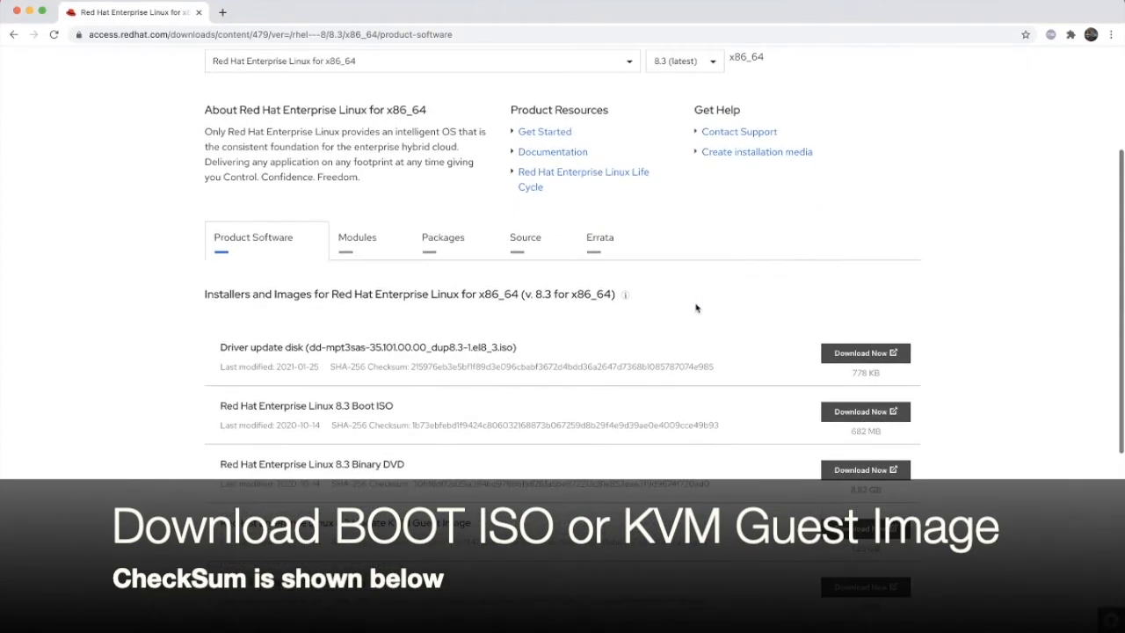
scroll(down, 3)
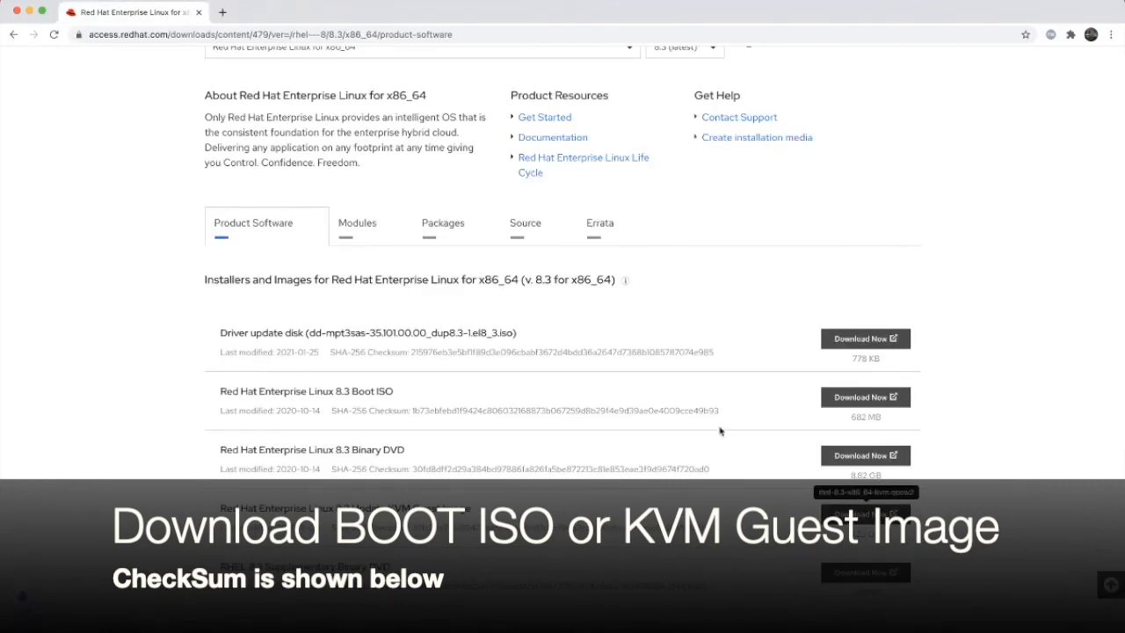
mouse_move(527, 390)
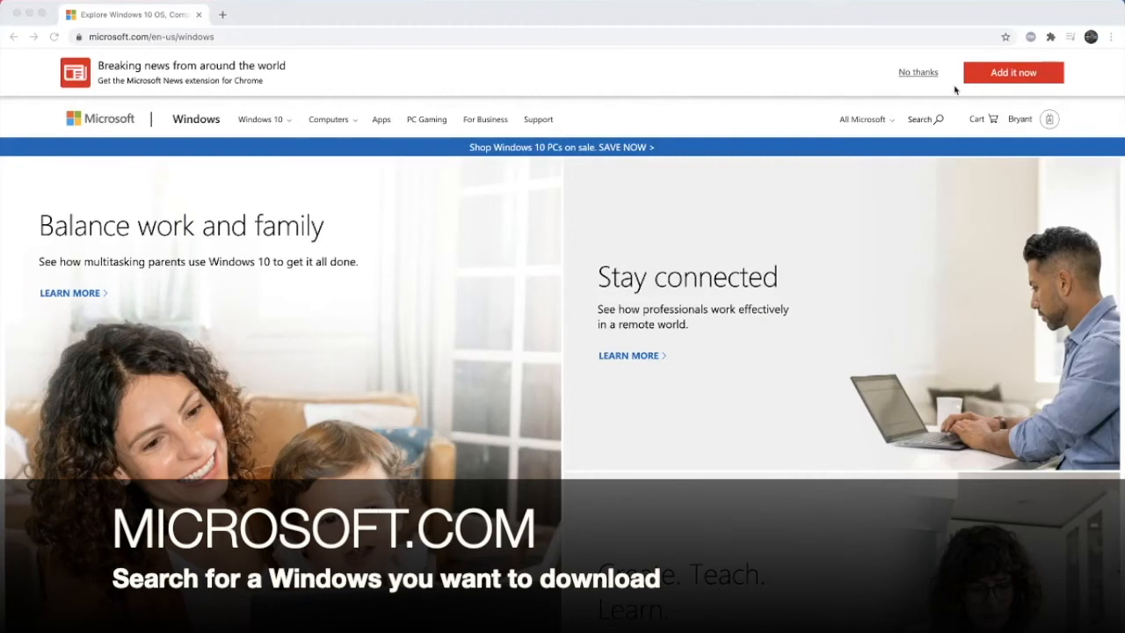
mouse_move(779, 144)
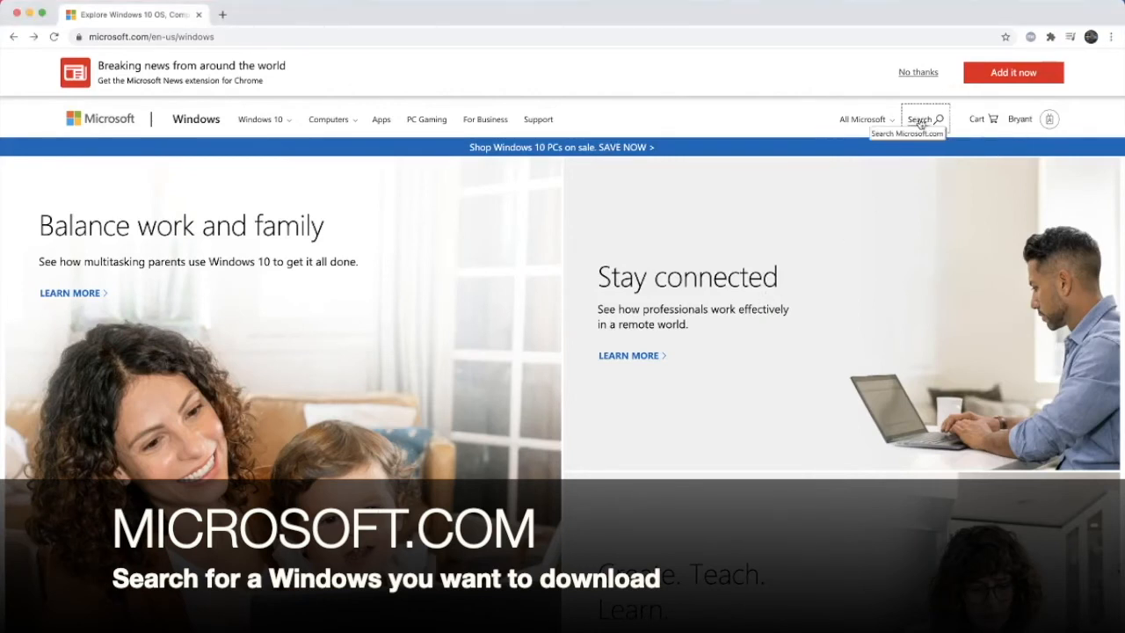
Search 'windows 2019', switch to Explore, and open the Windows Server 2019 Evaluation Center result.
text(windows 2019)
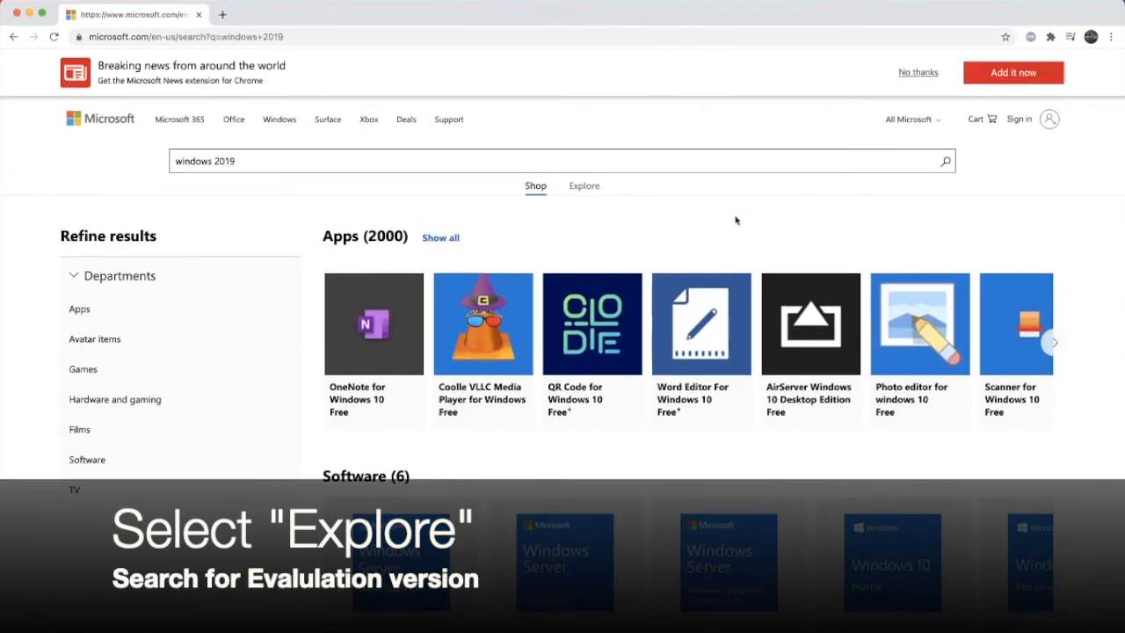
click(583, 185)
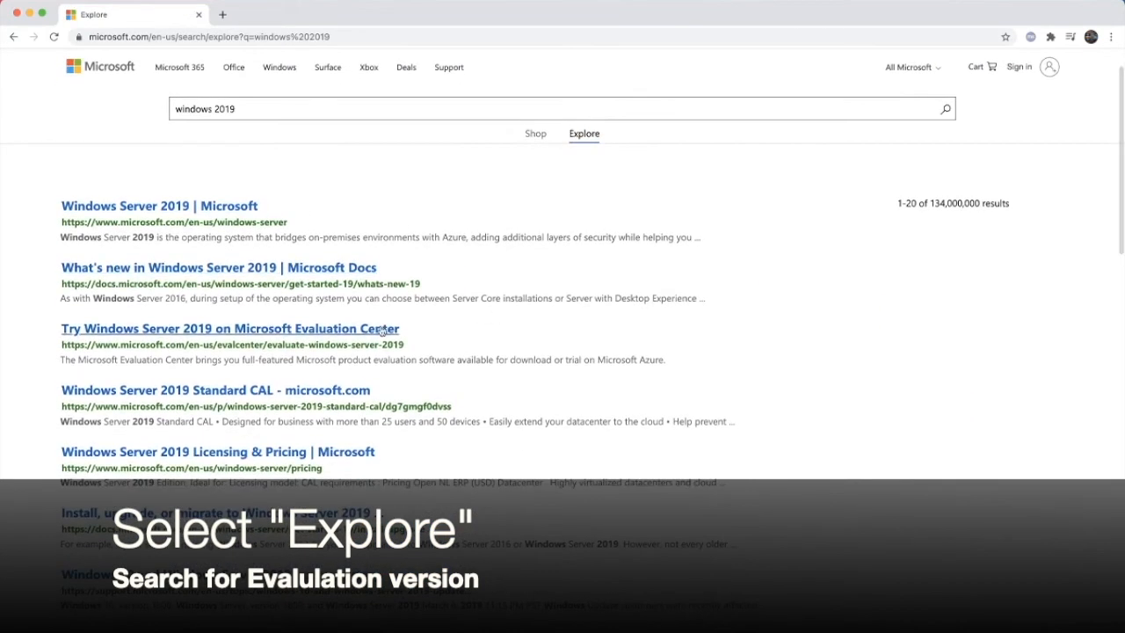
click(230, 328)
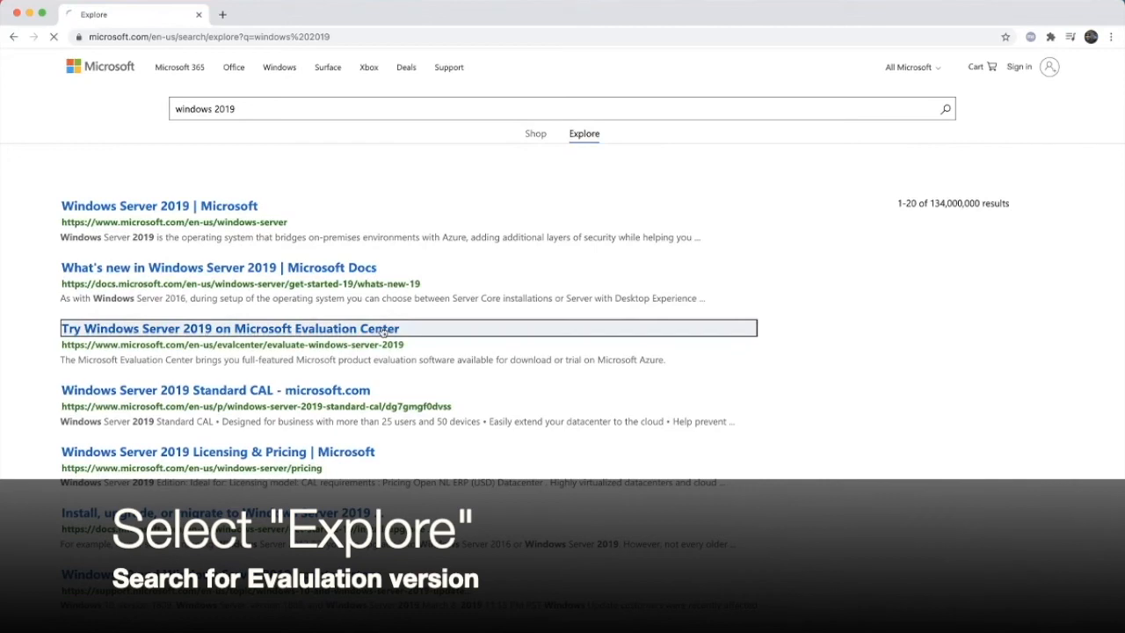
click(230, 327)
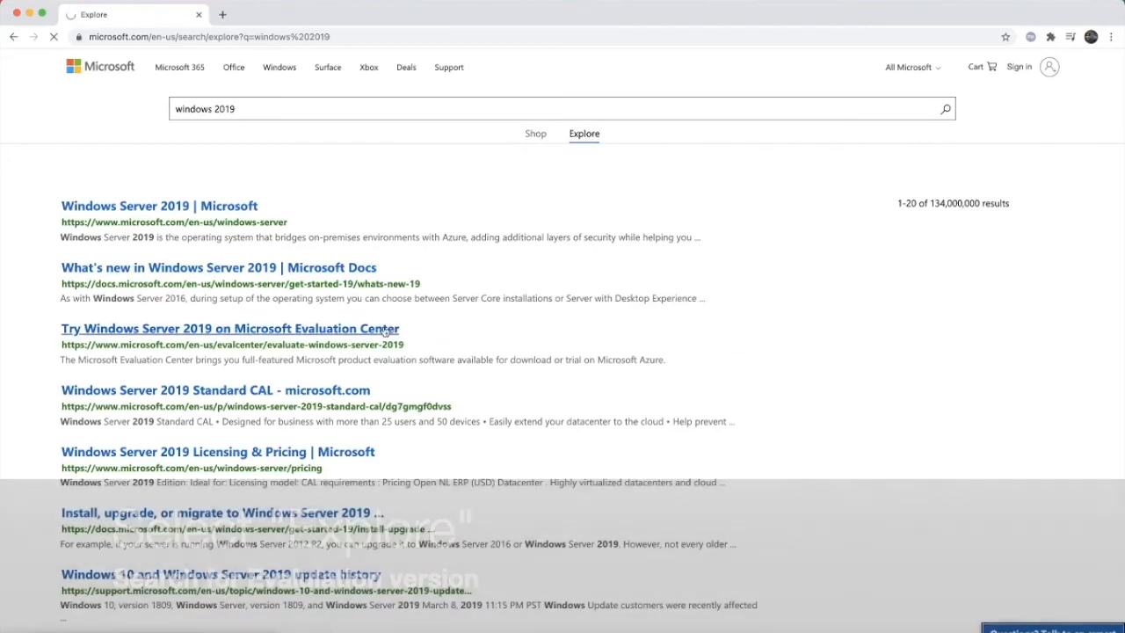
Choose the ISO format, submit the registration form, and pick English for the download.
click(229, 328)
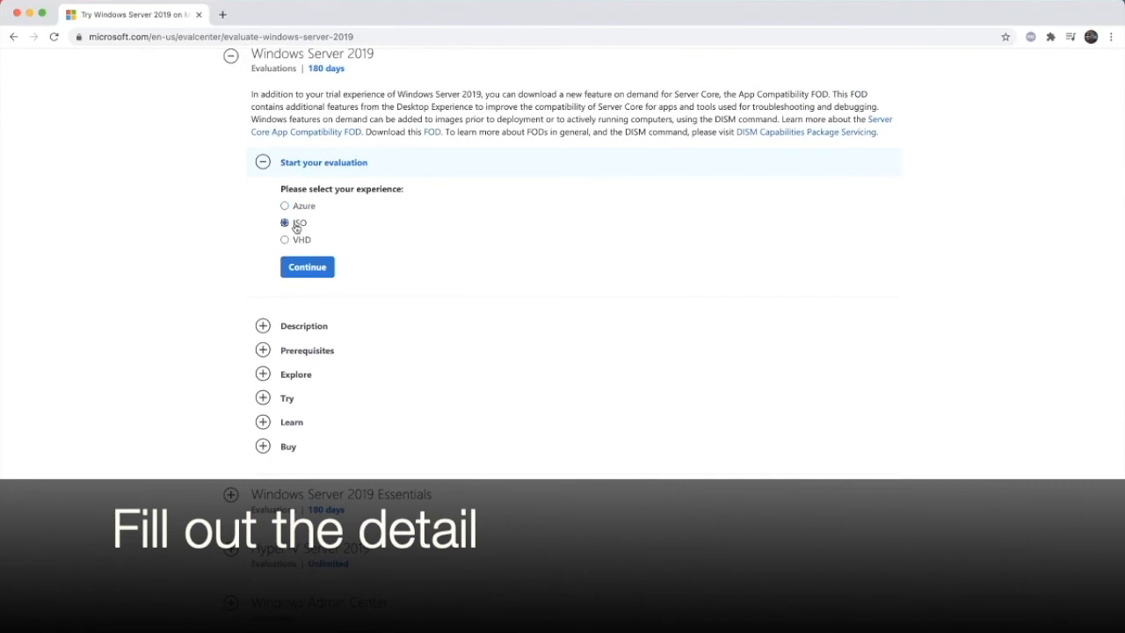
click(307, 266)
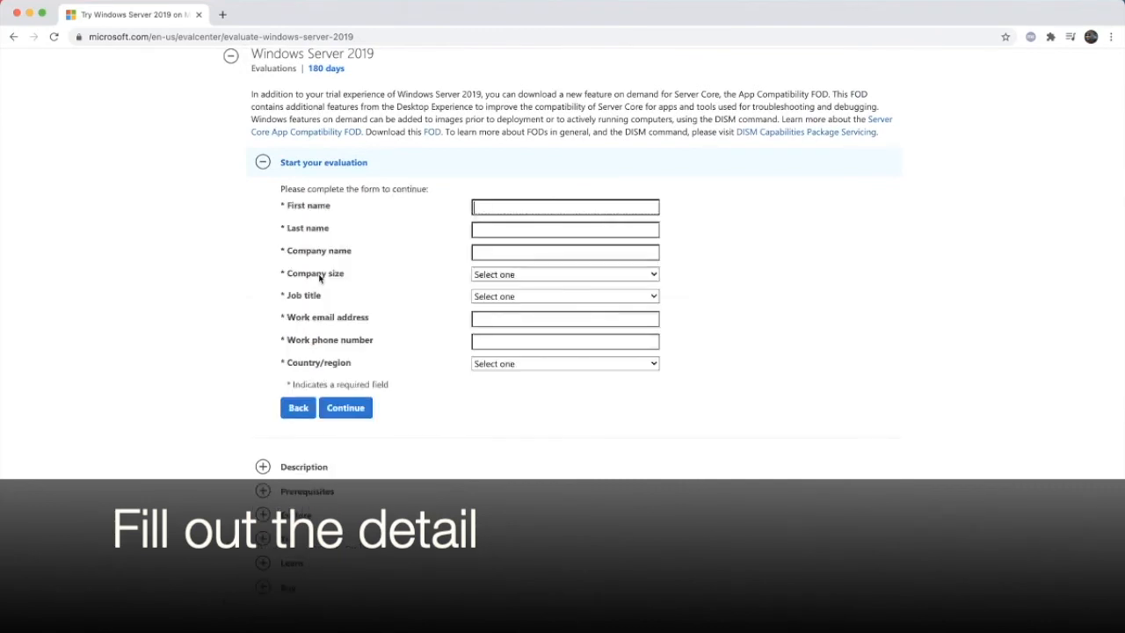
click(345, 407)
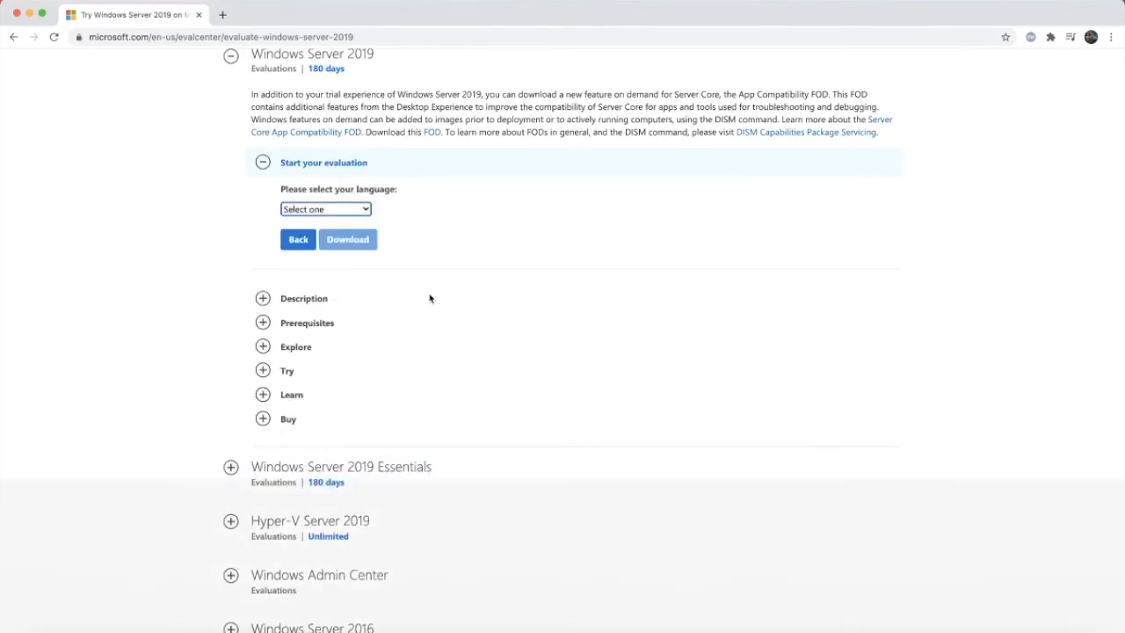
click(325, 208)
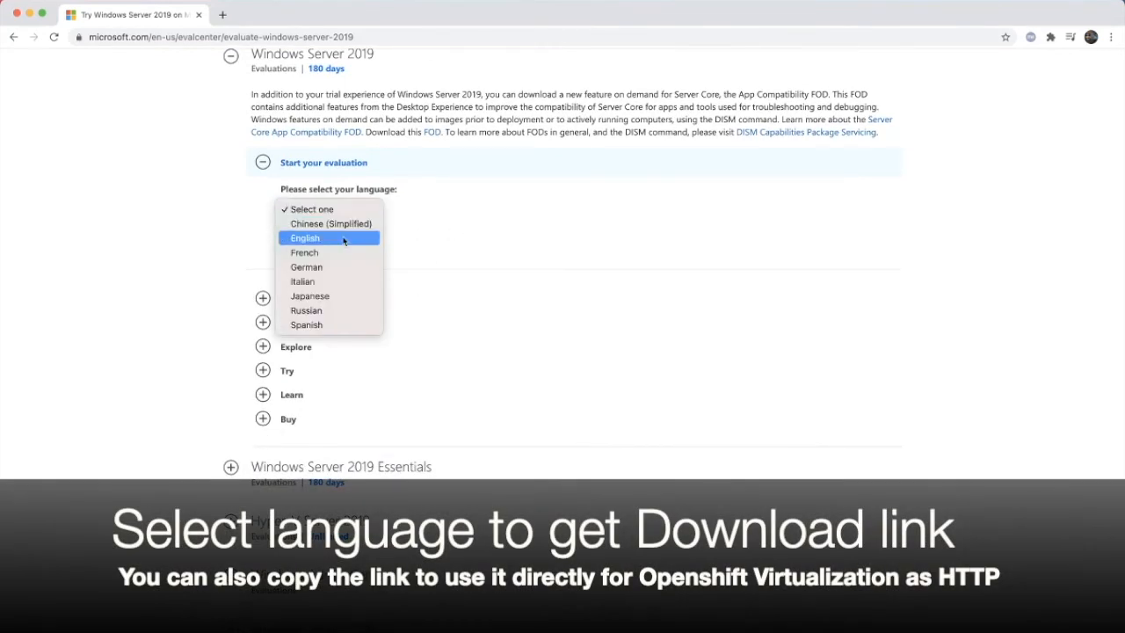
click(305, 237)
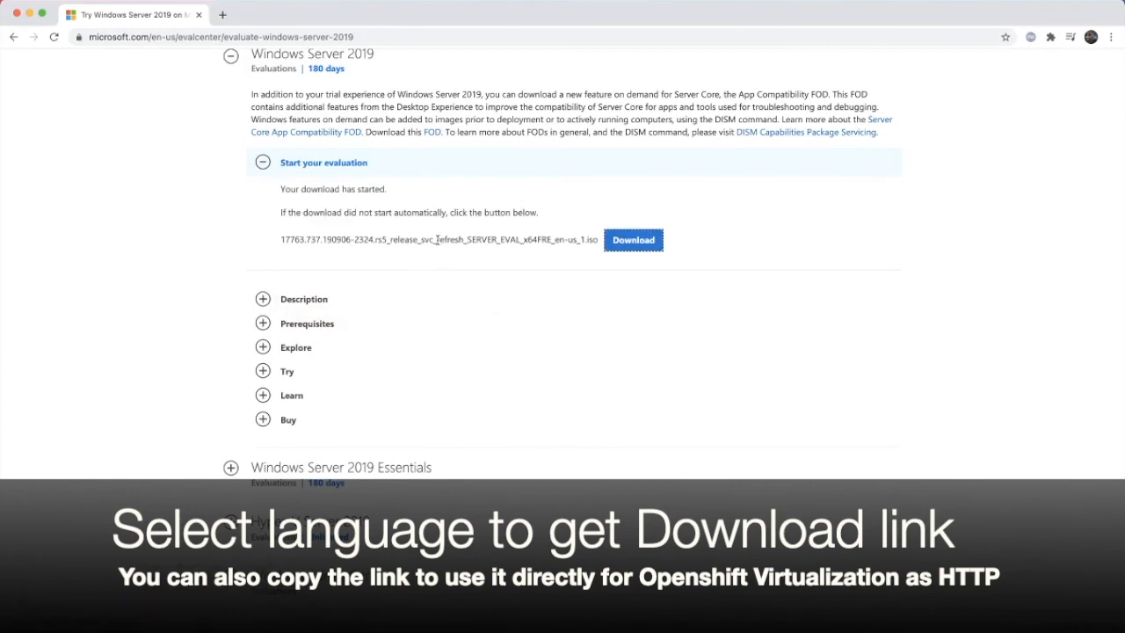
Select the Windows Server 2019 ISO file name and start its download again.
triple_click(437, 239)
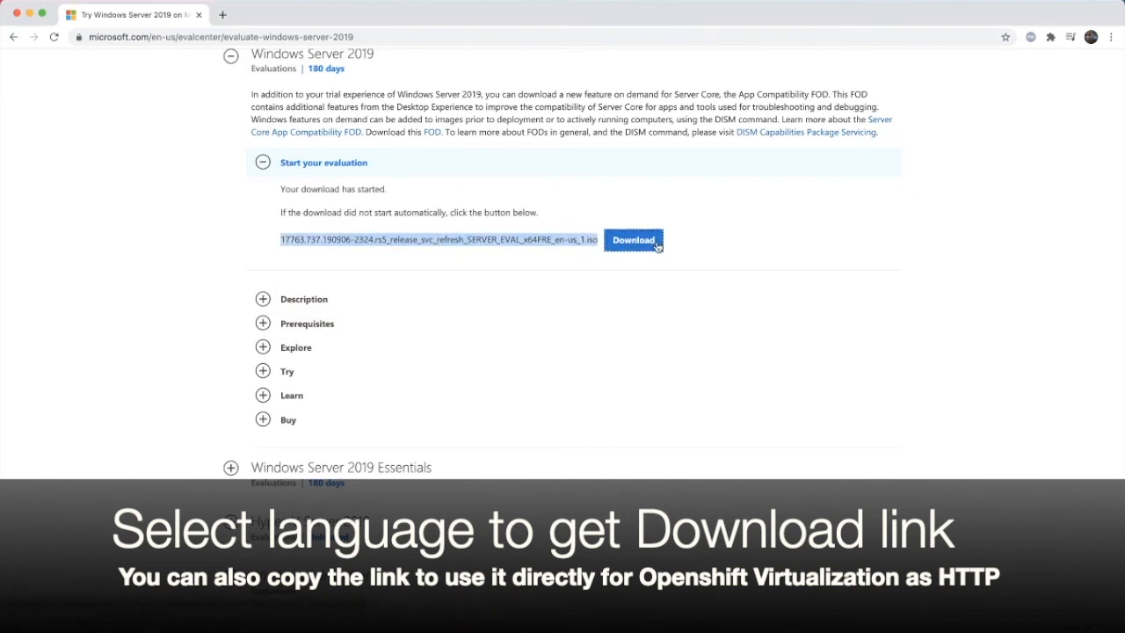
click(633, 239)
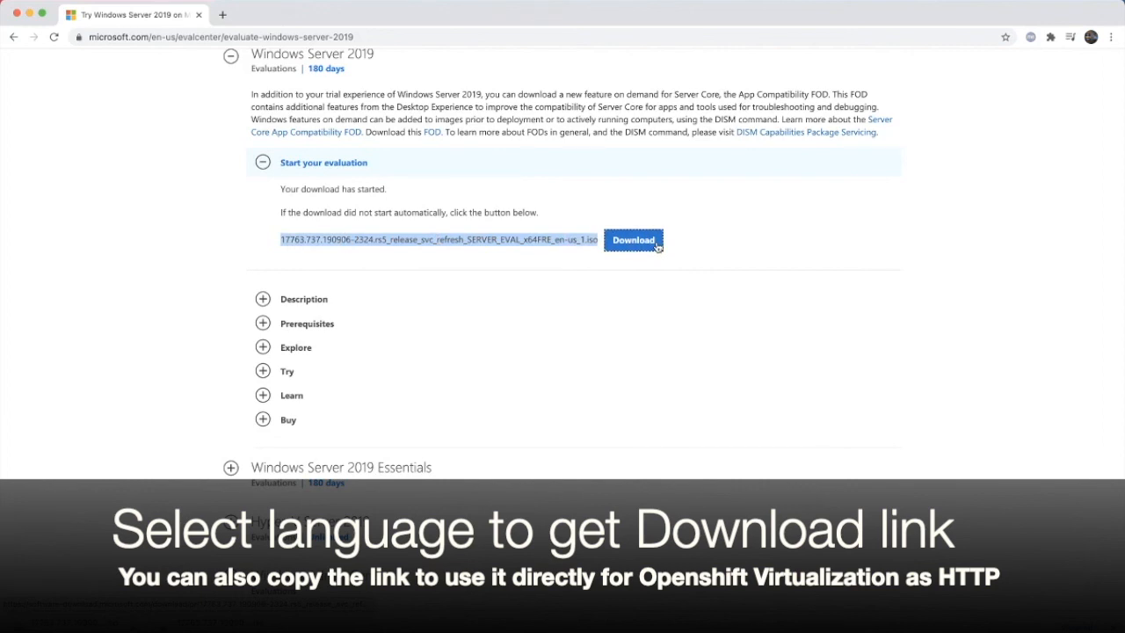